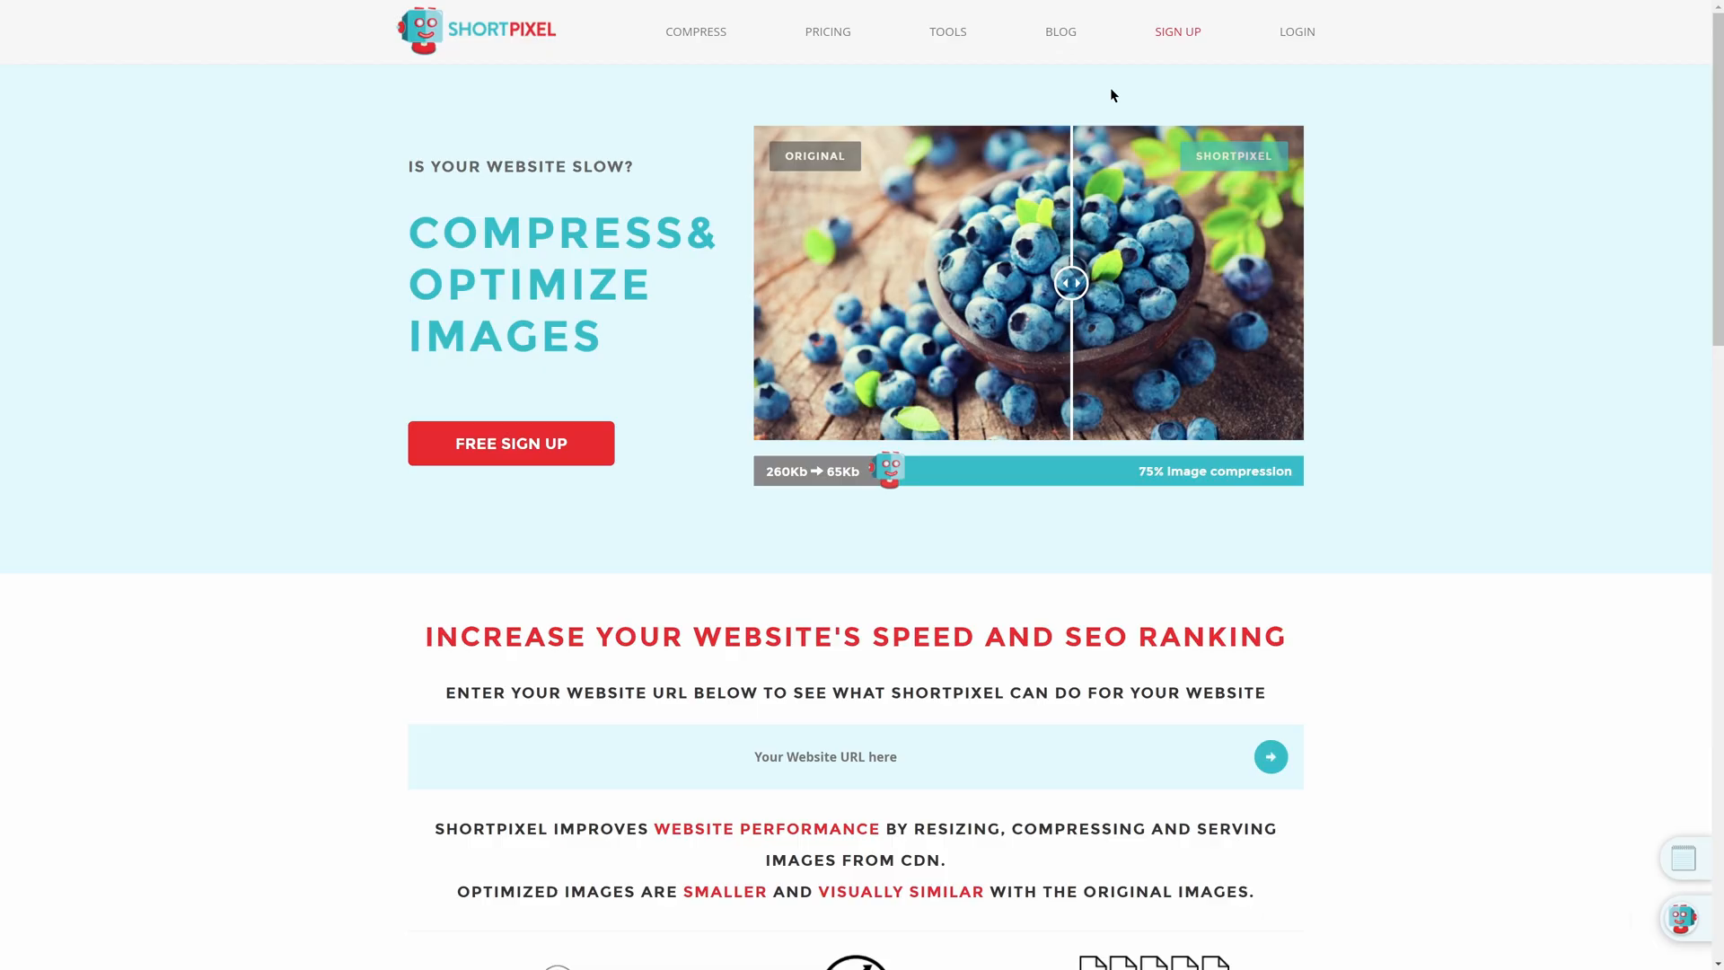
View ShortPixel's Tools and Developer API page listing plugins, optimizer, CLI and APIs
click(947, 30)
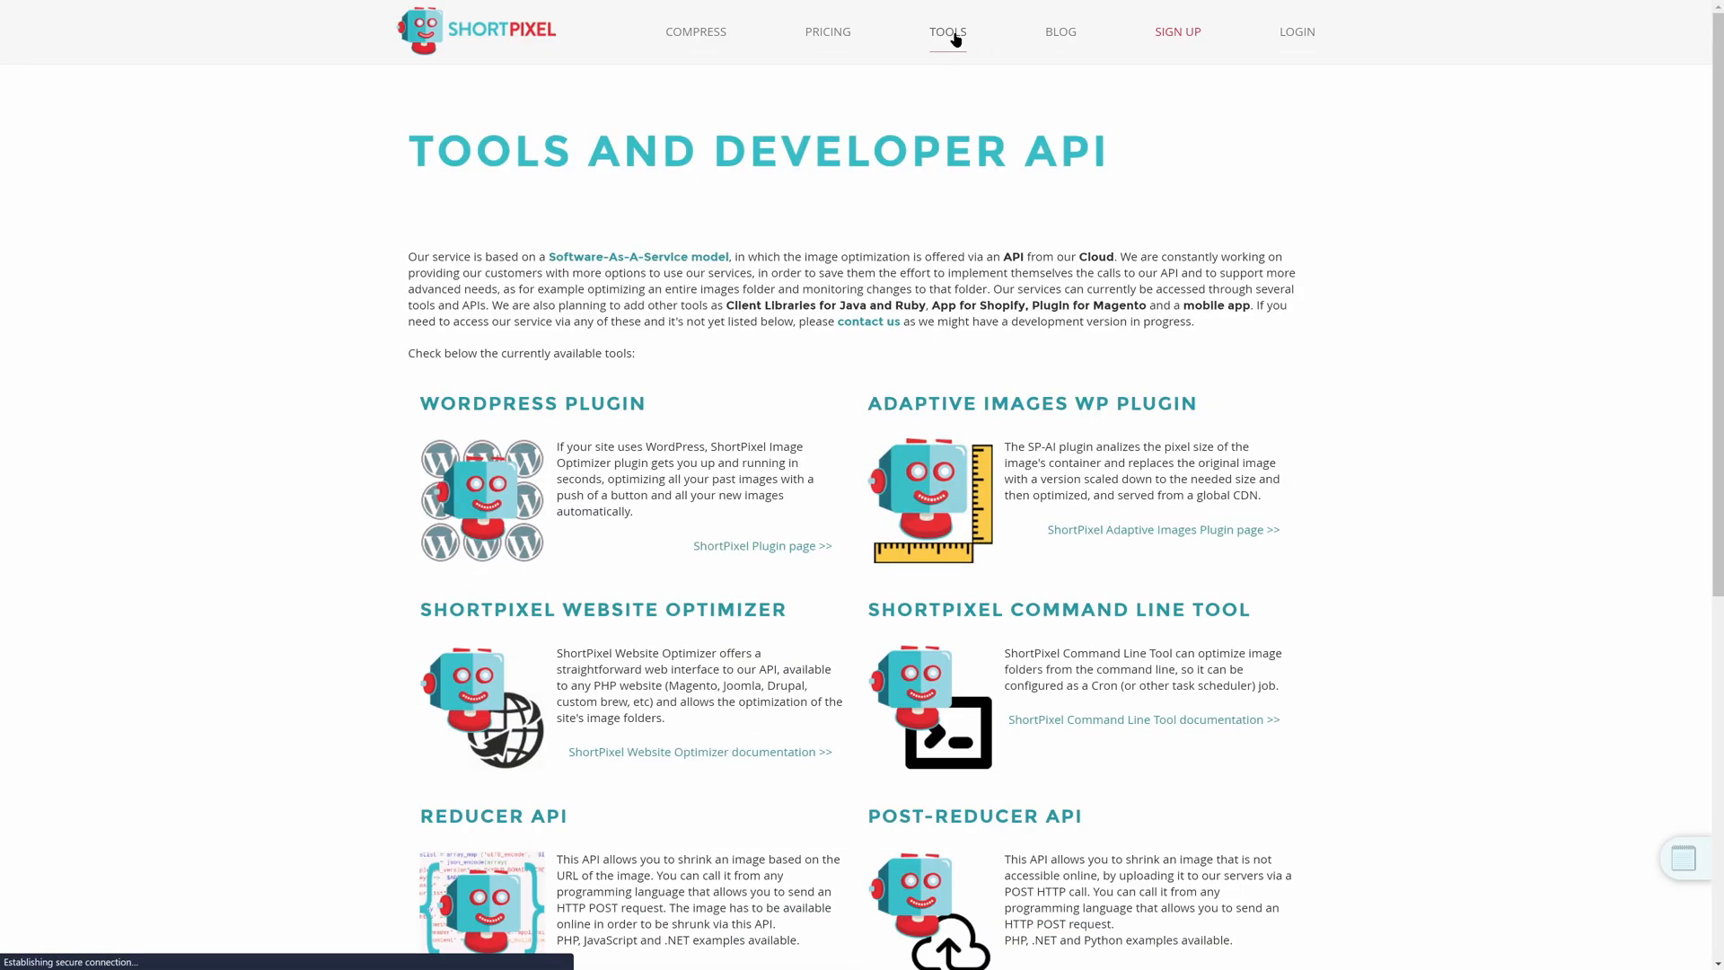
mouse_move(1034, 87)
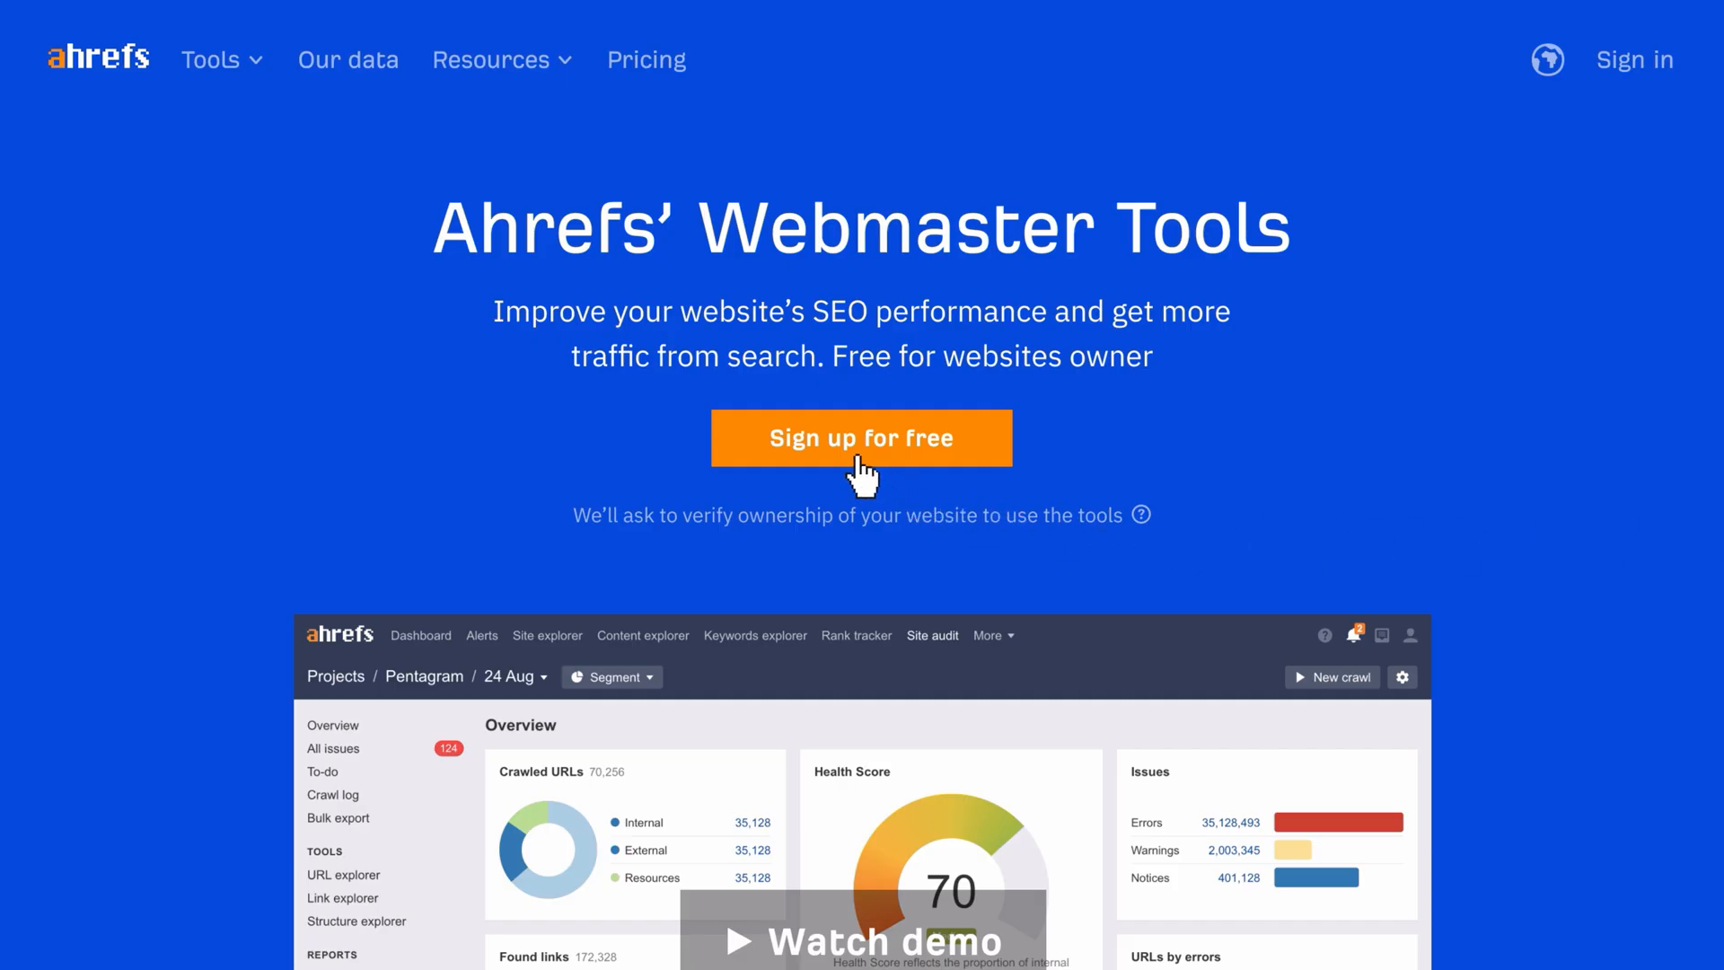
Sign up for free and add a project manually, continuing to the ownership verification step
click(860, 438)
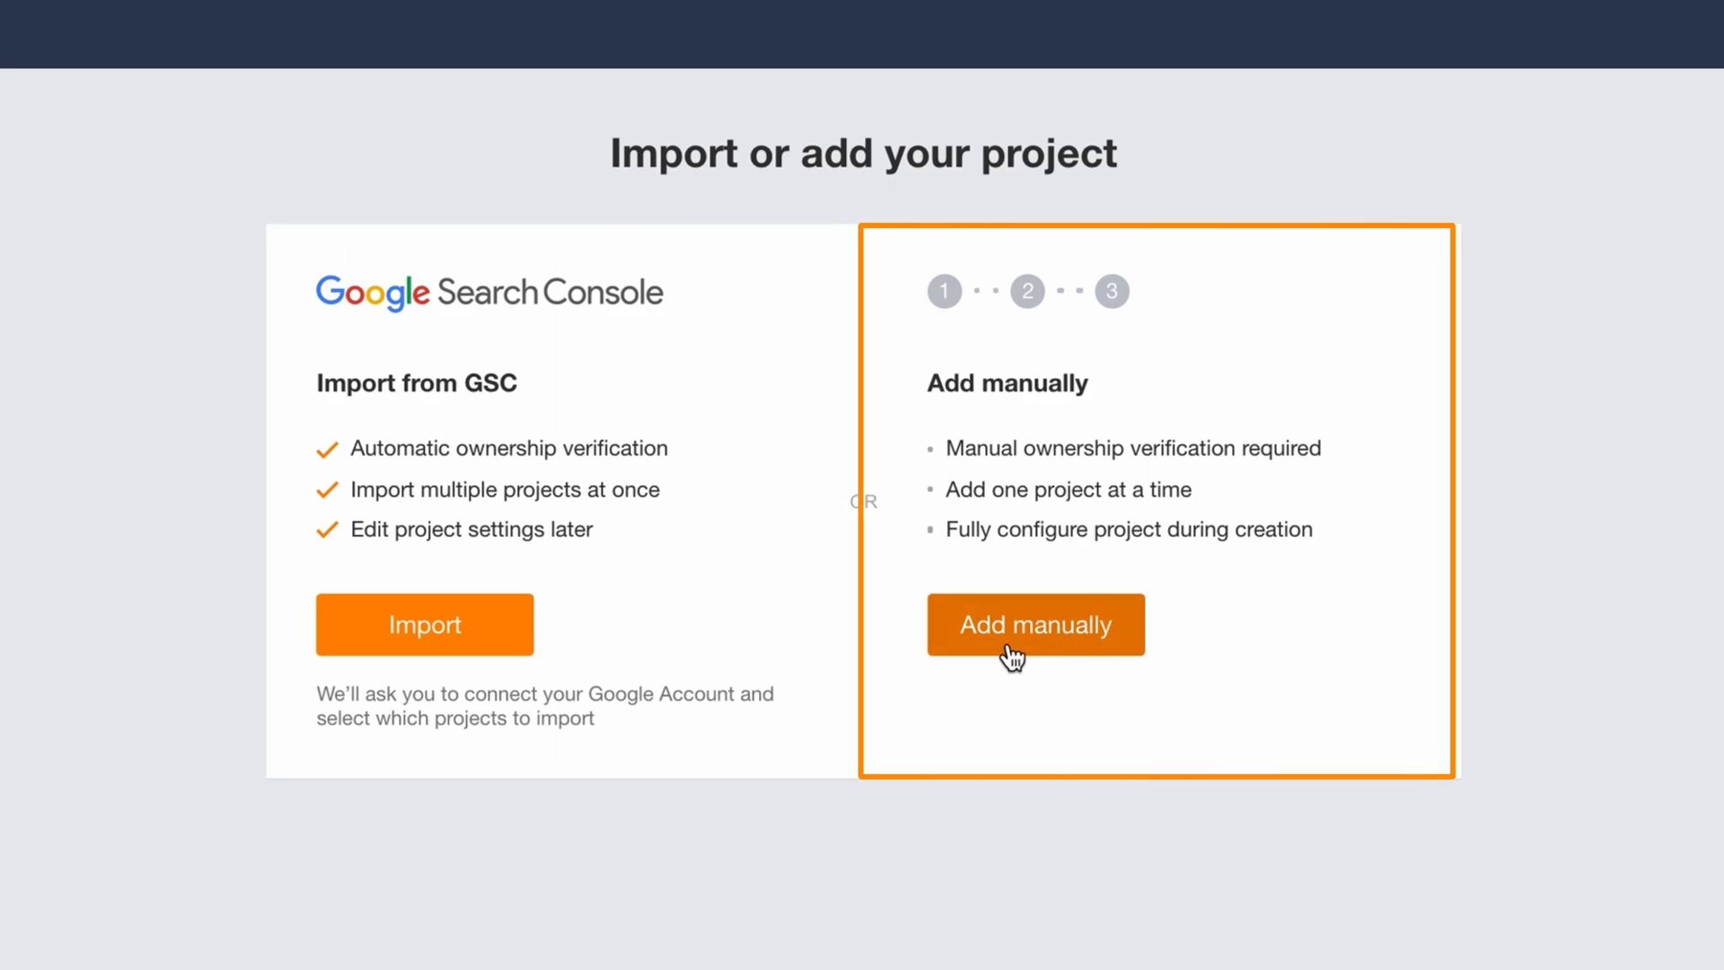
click(1035, 625)
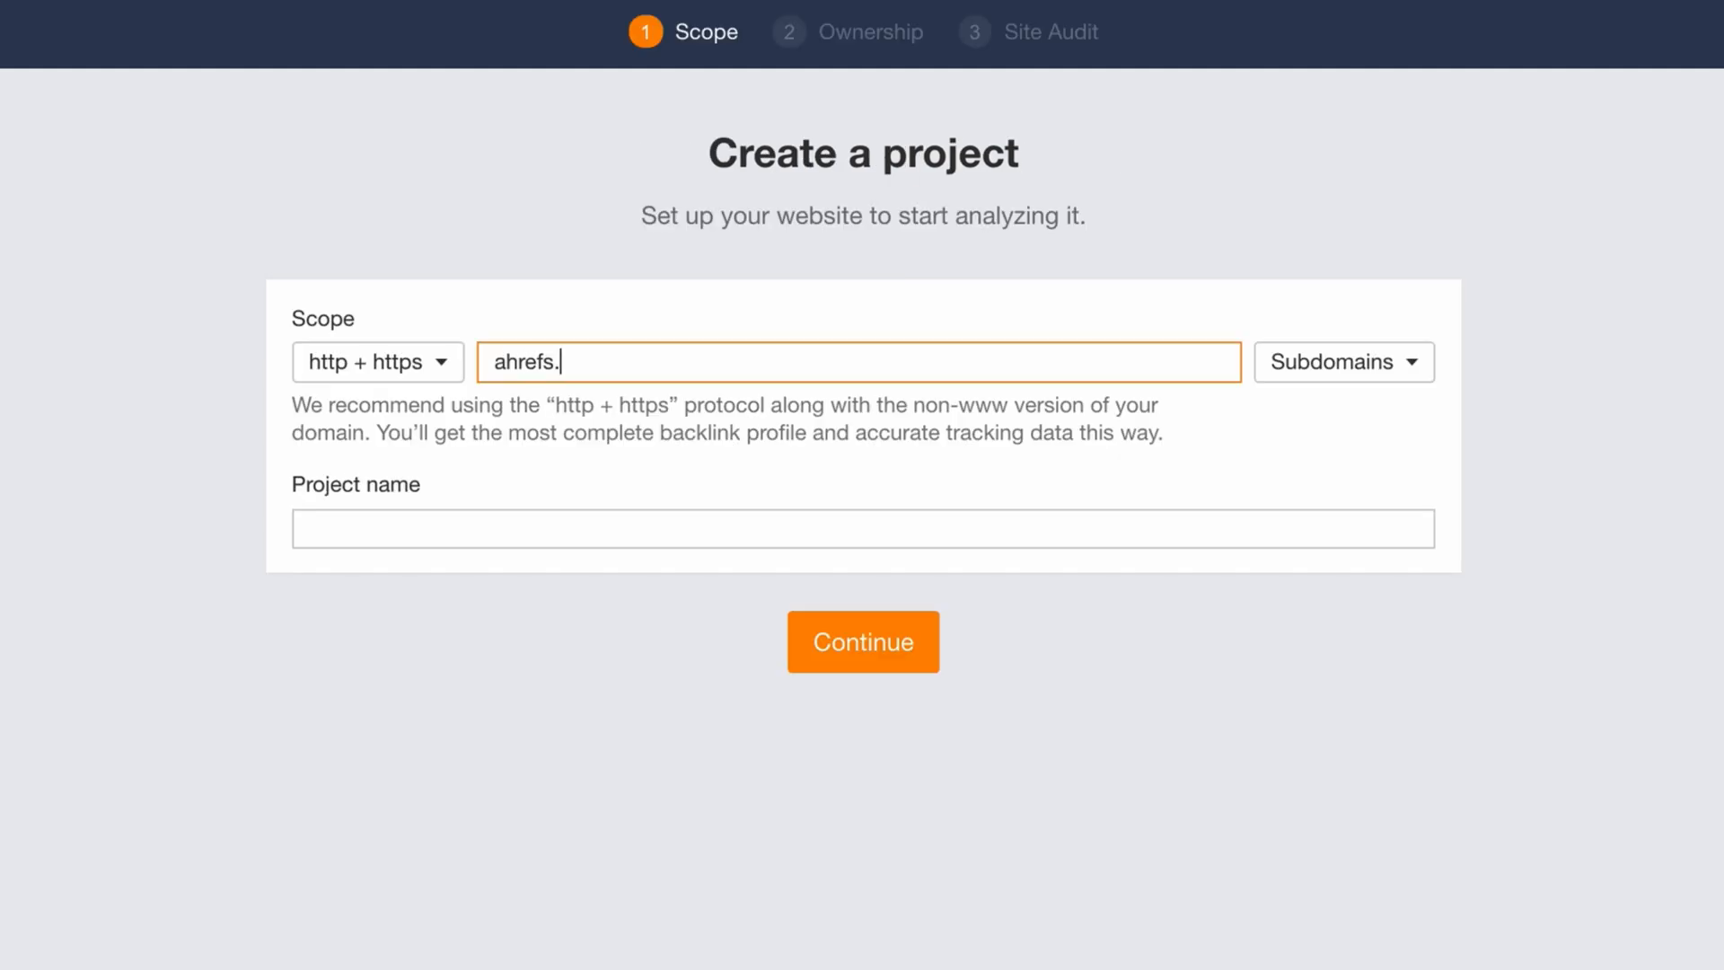
click(862, 641)
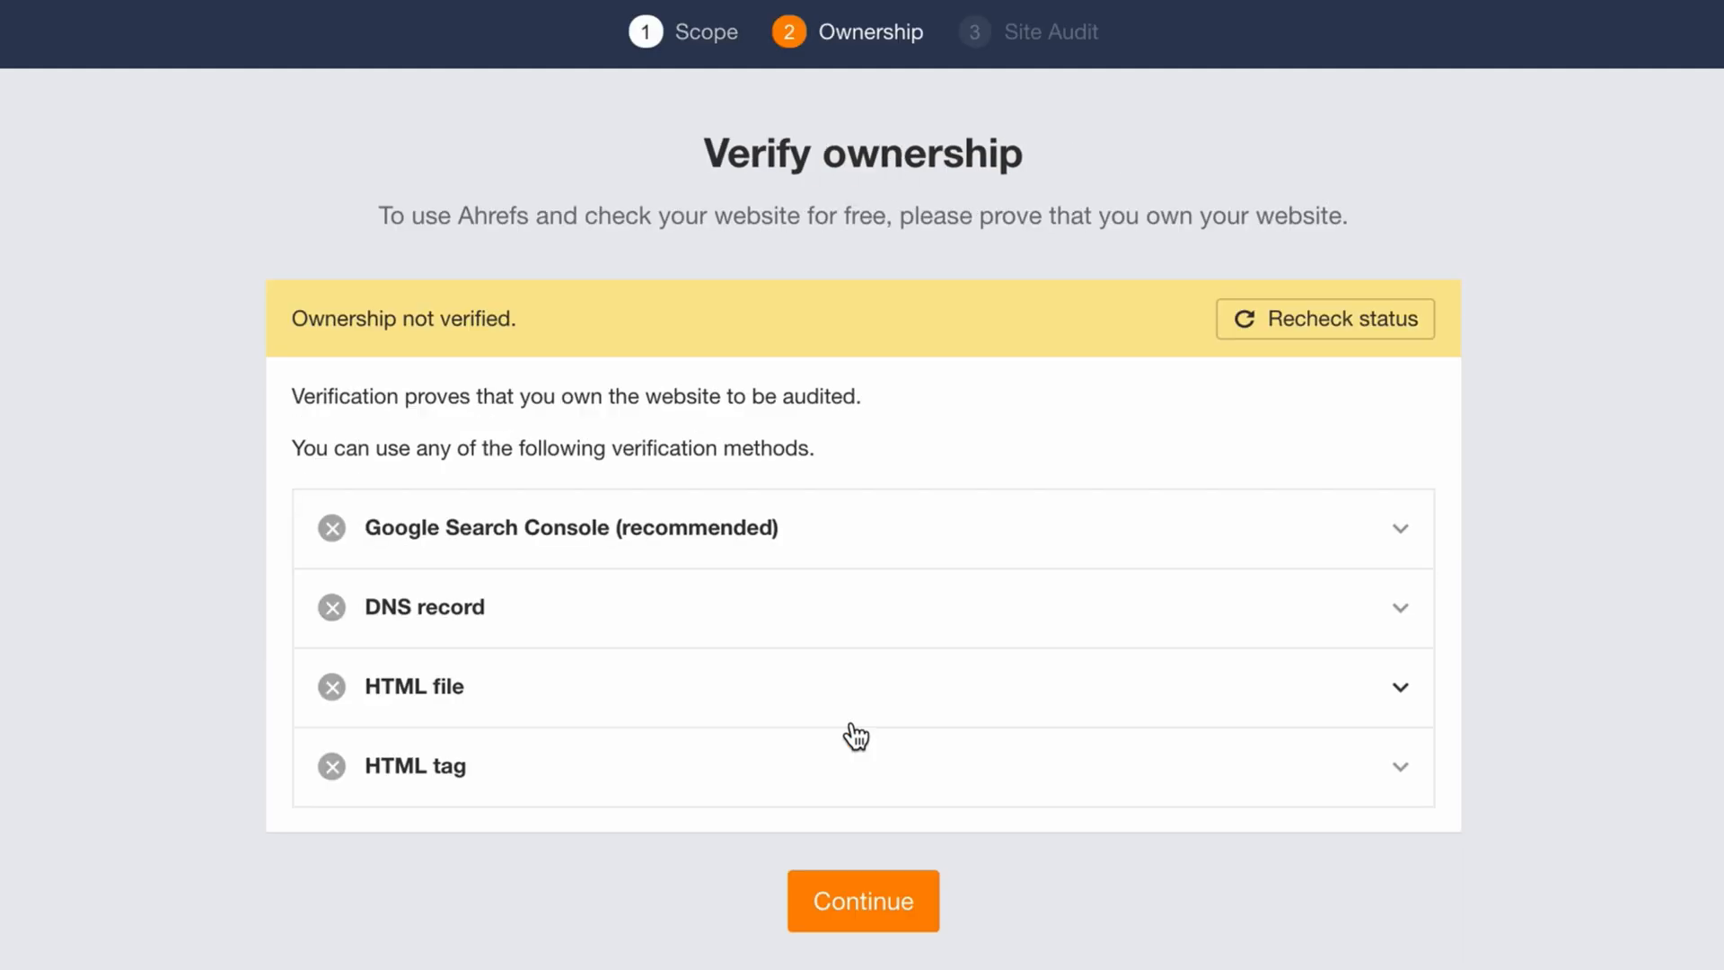
mouse_move(1487, 775)
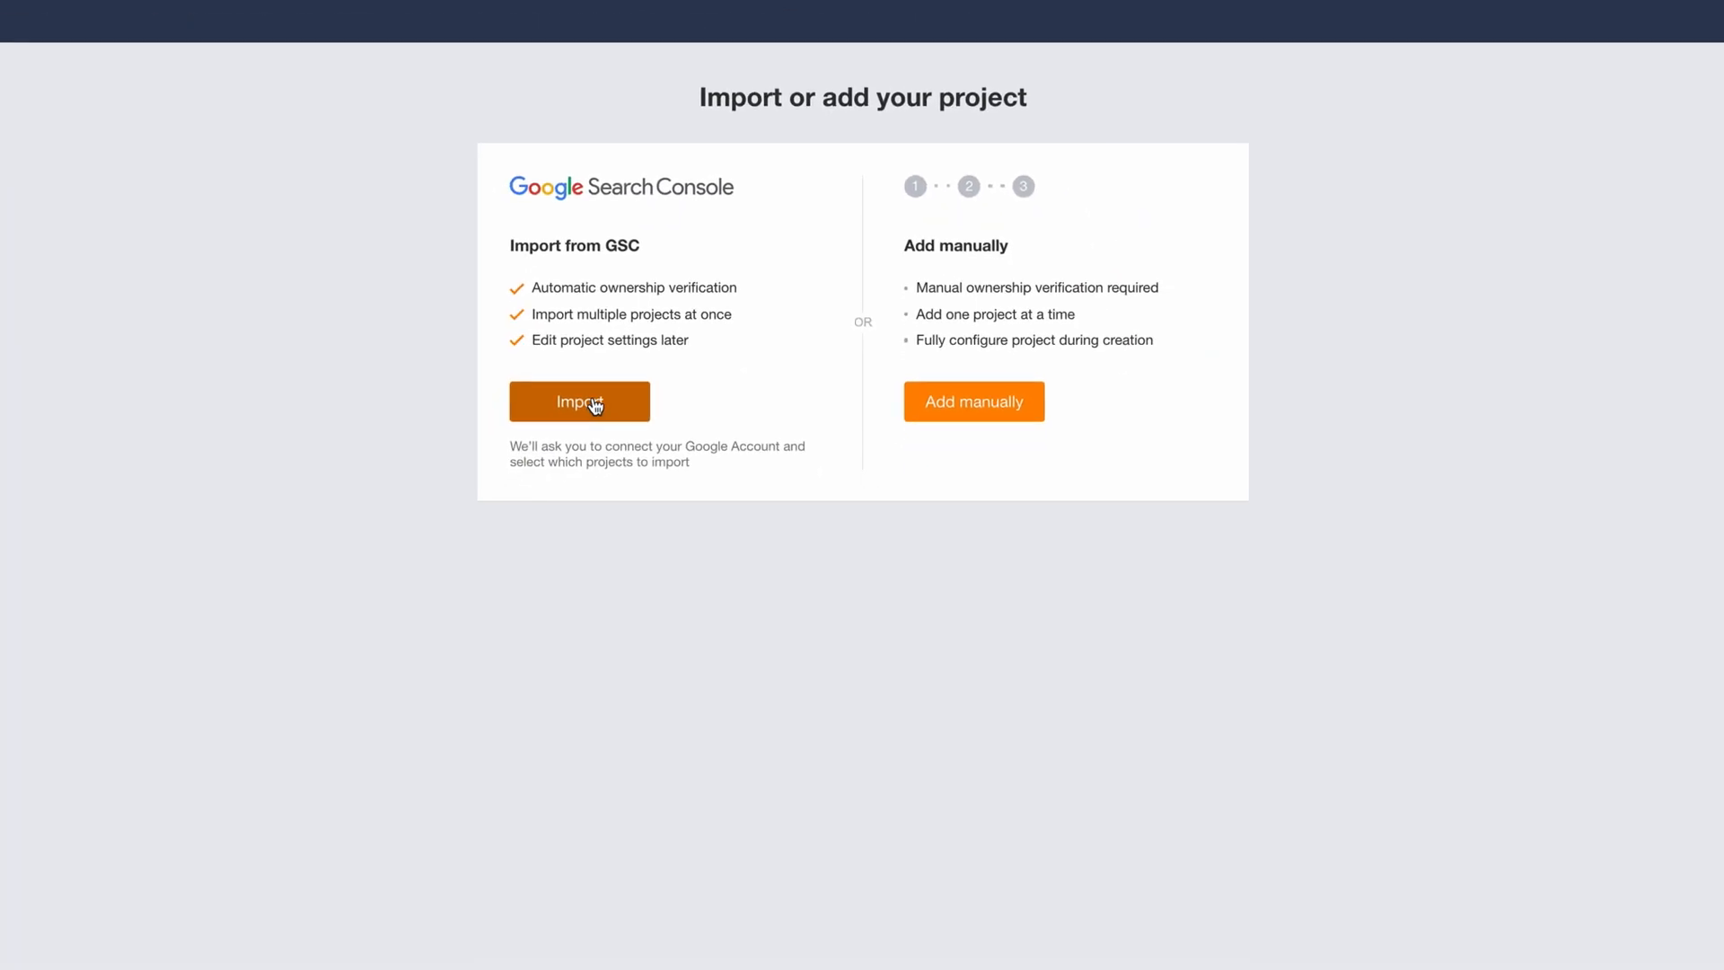
Import ahrefs.com from Google Search Console with 'Crawl external links' on, reaching the 91 health score overview
click(580, 400)
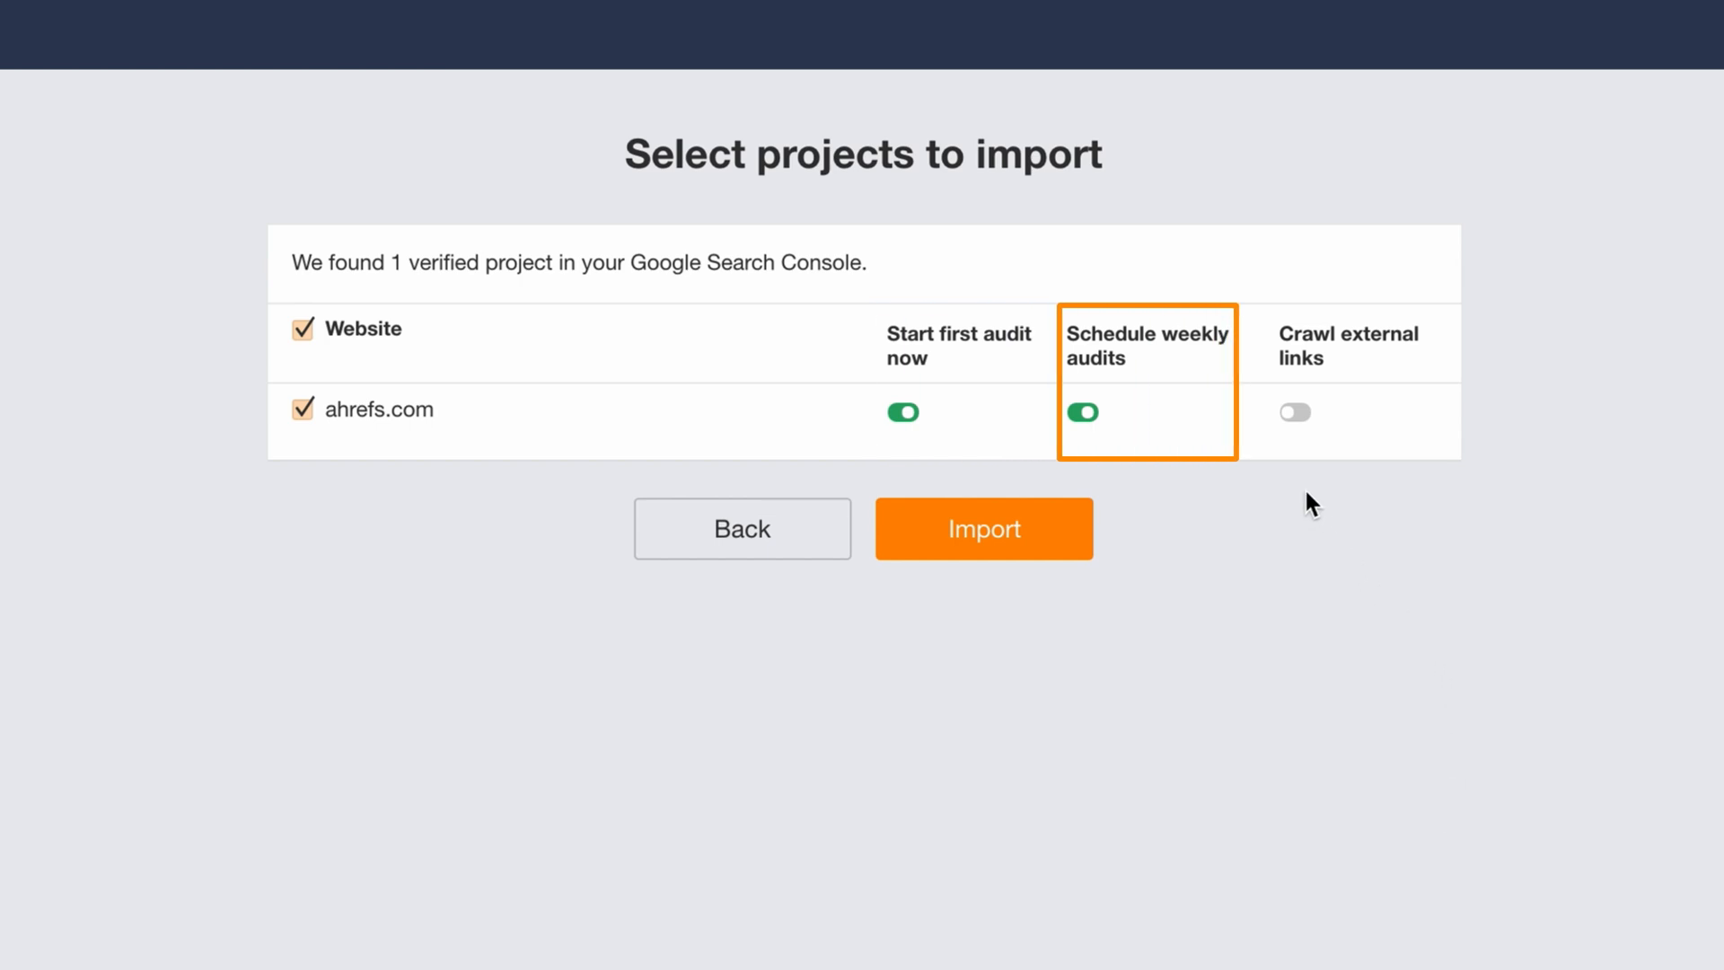
click(1295, 411)
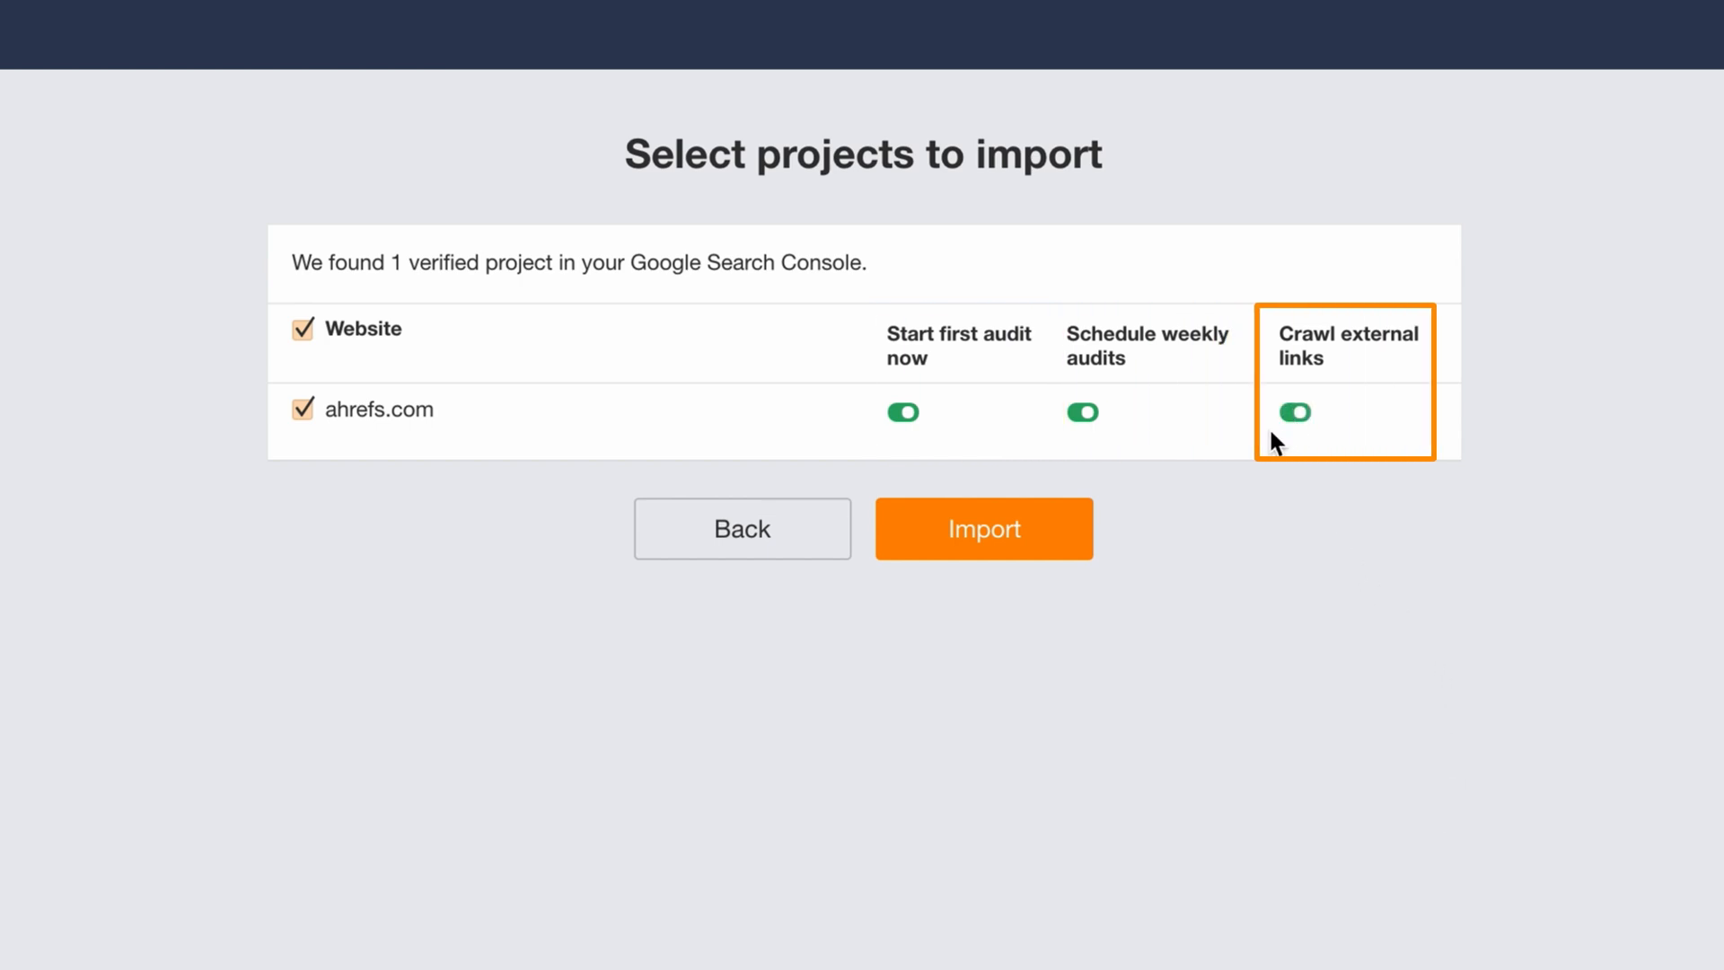
mouse_move(1169, 496)
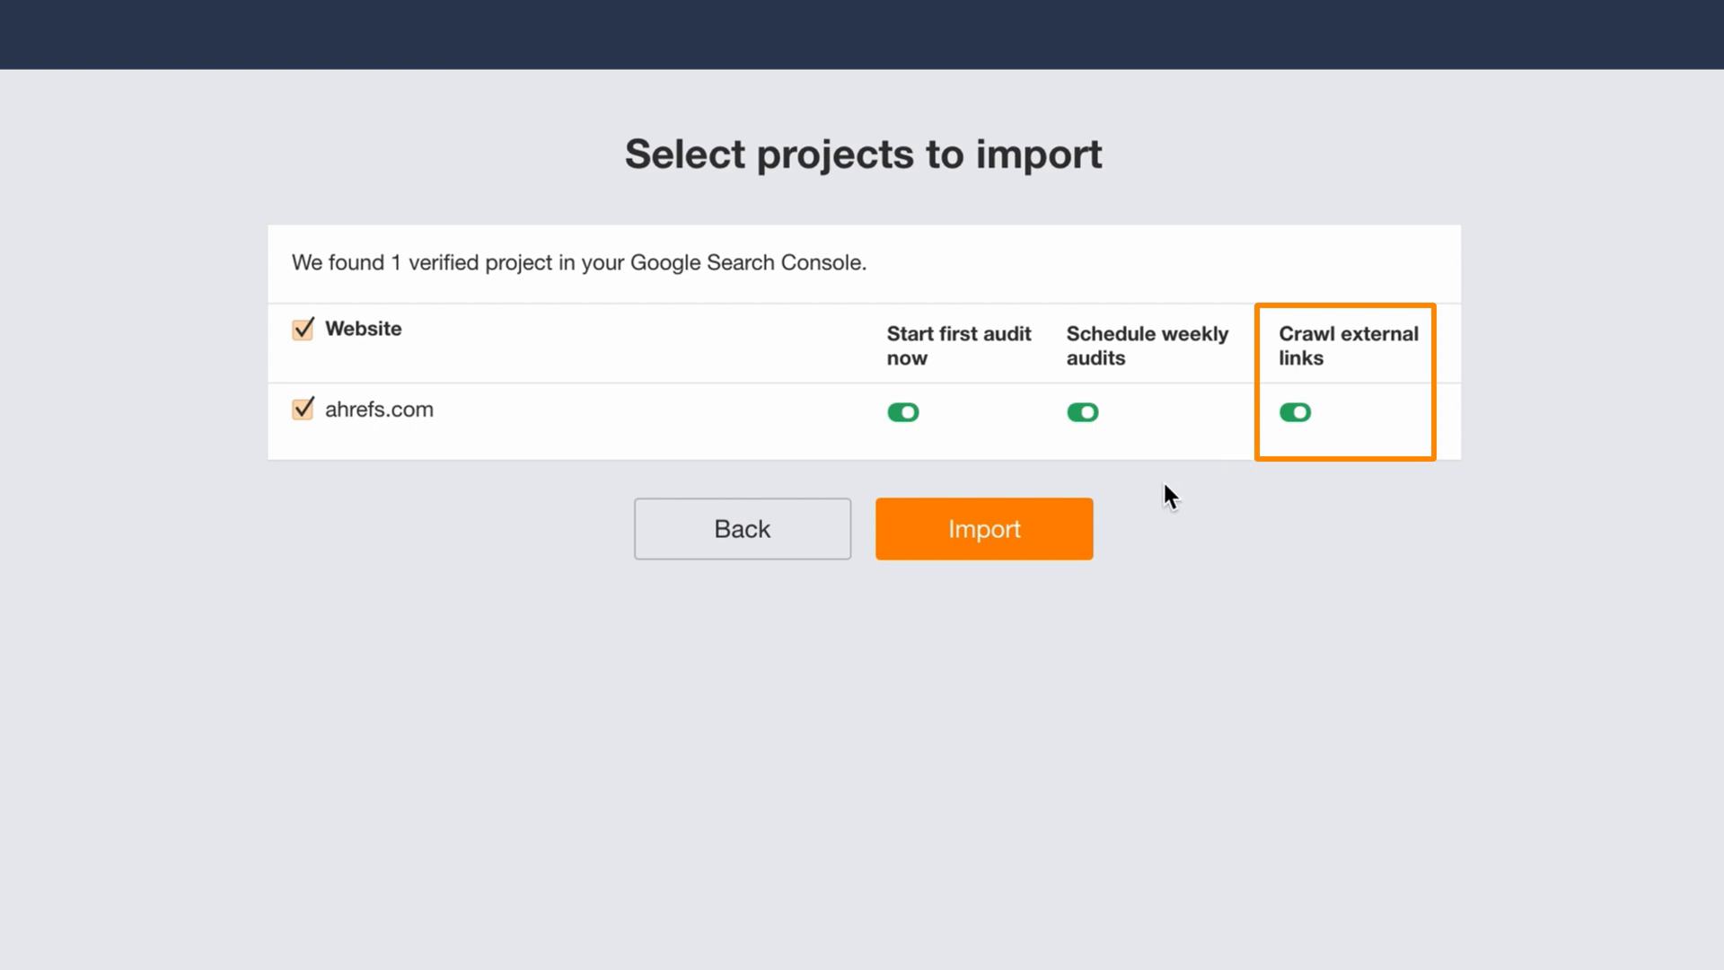
click(983, 528)
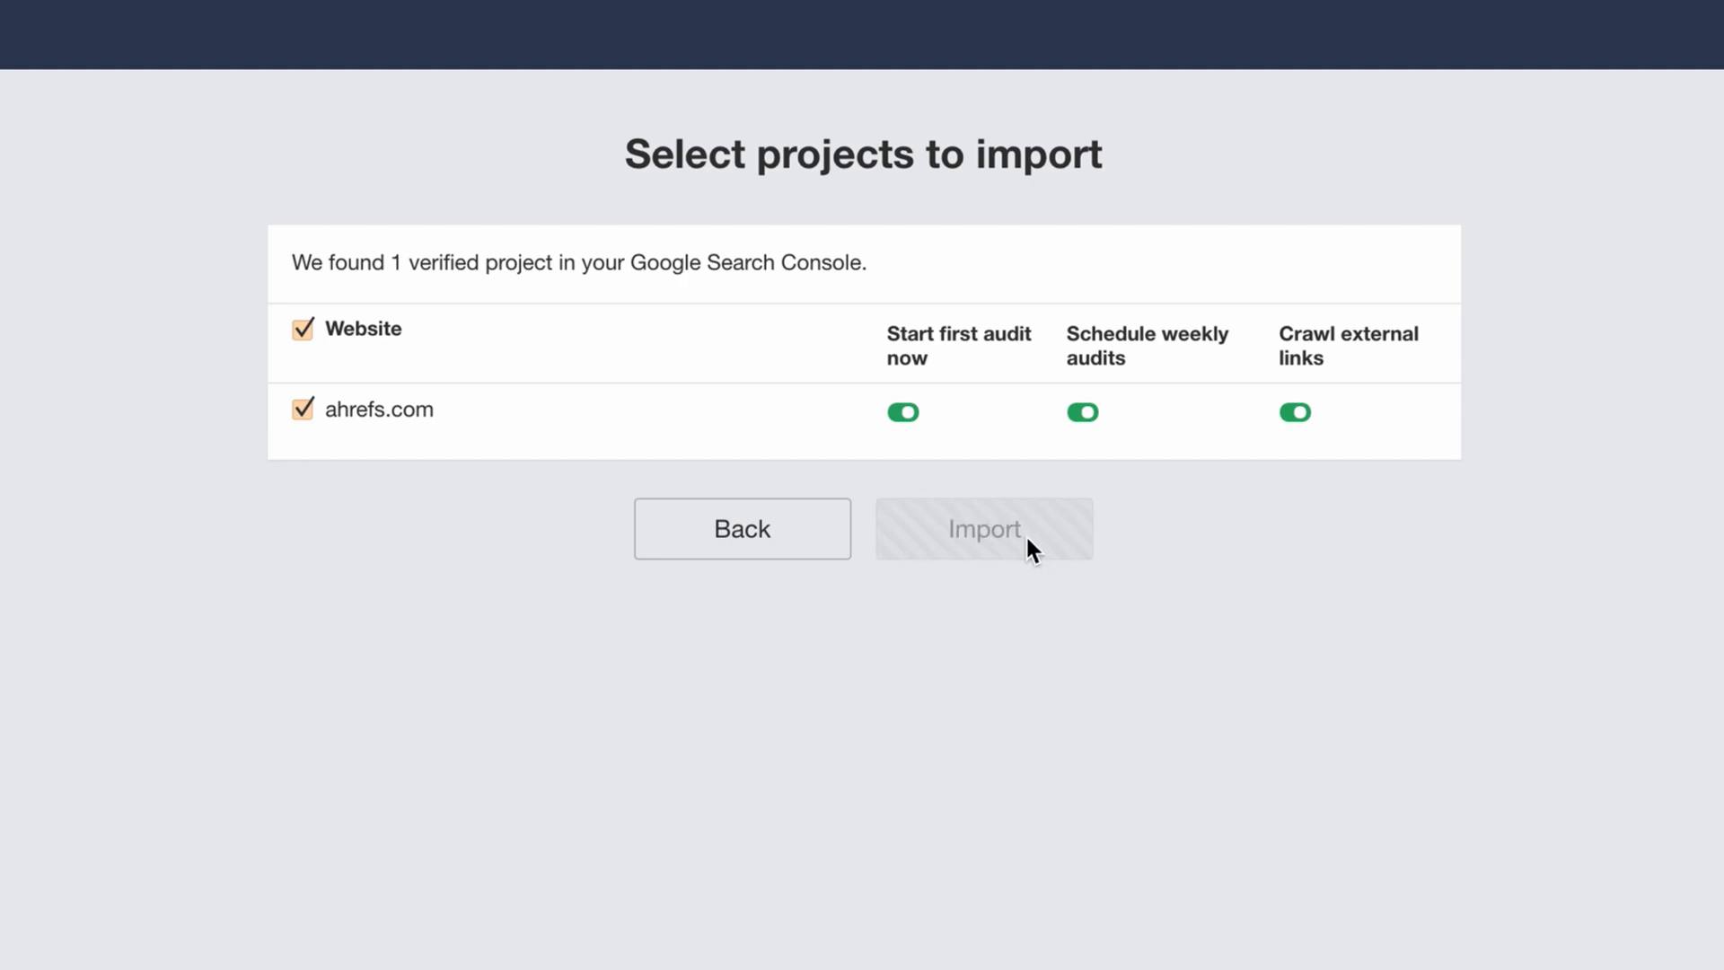
click(983, 528)
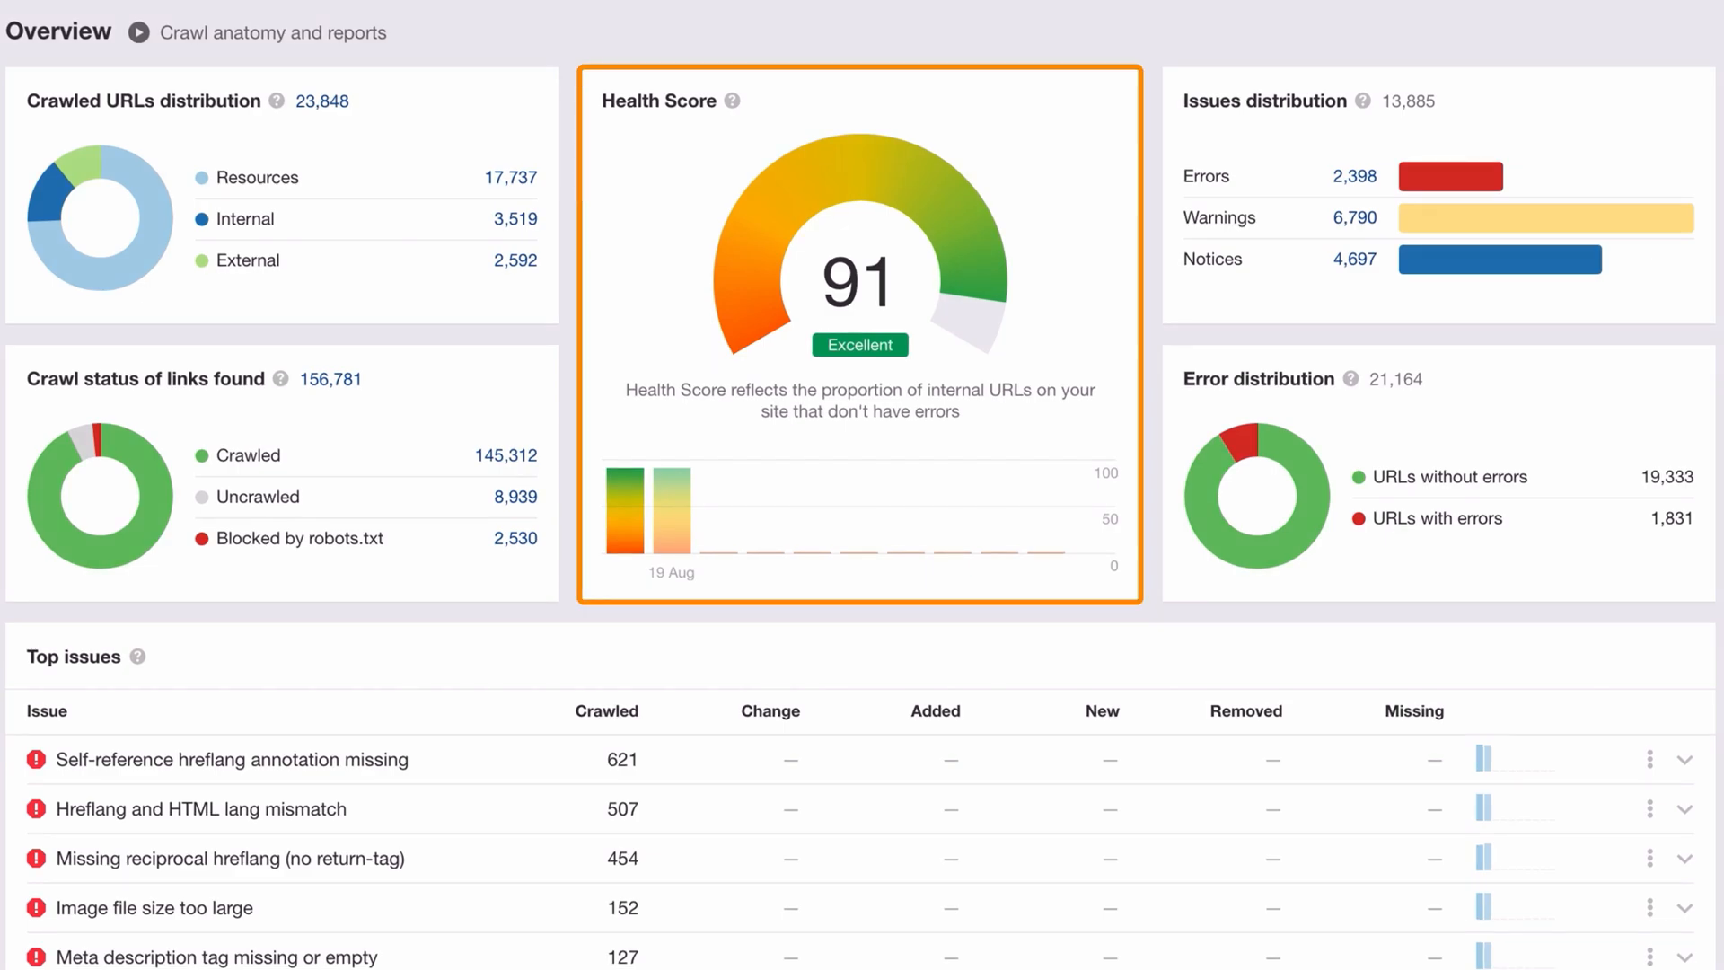
From Top issues, expand 'Self-reference hreflang annotation missing' and view its 621 affected URLs
scroll(down, 3)
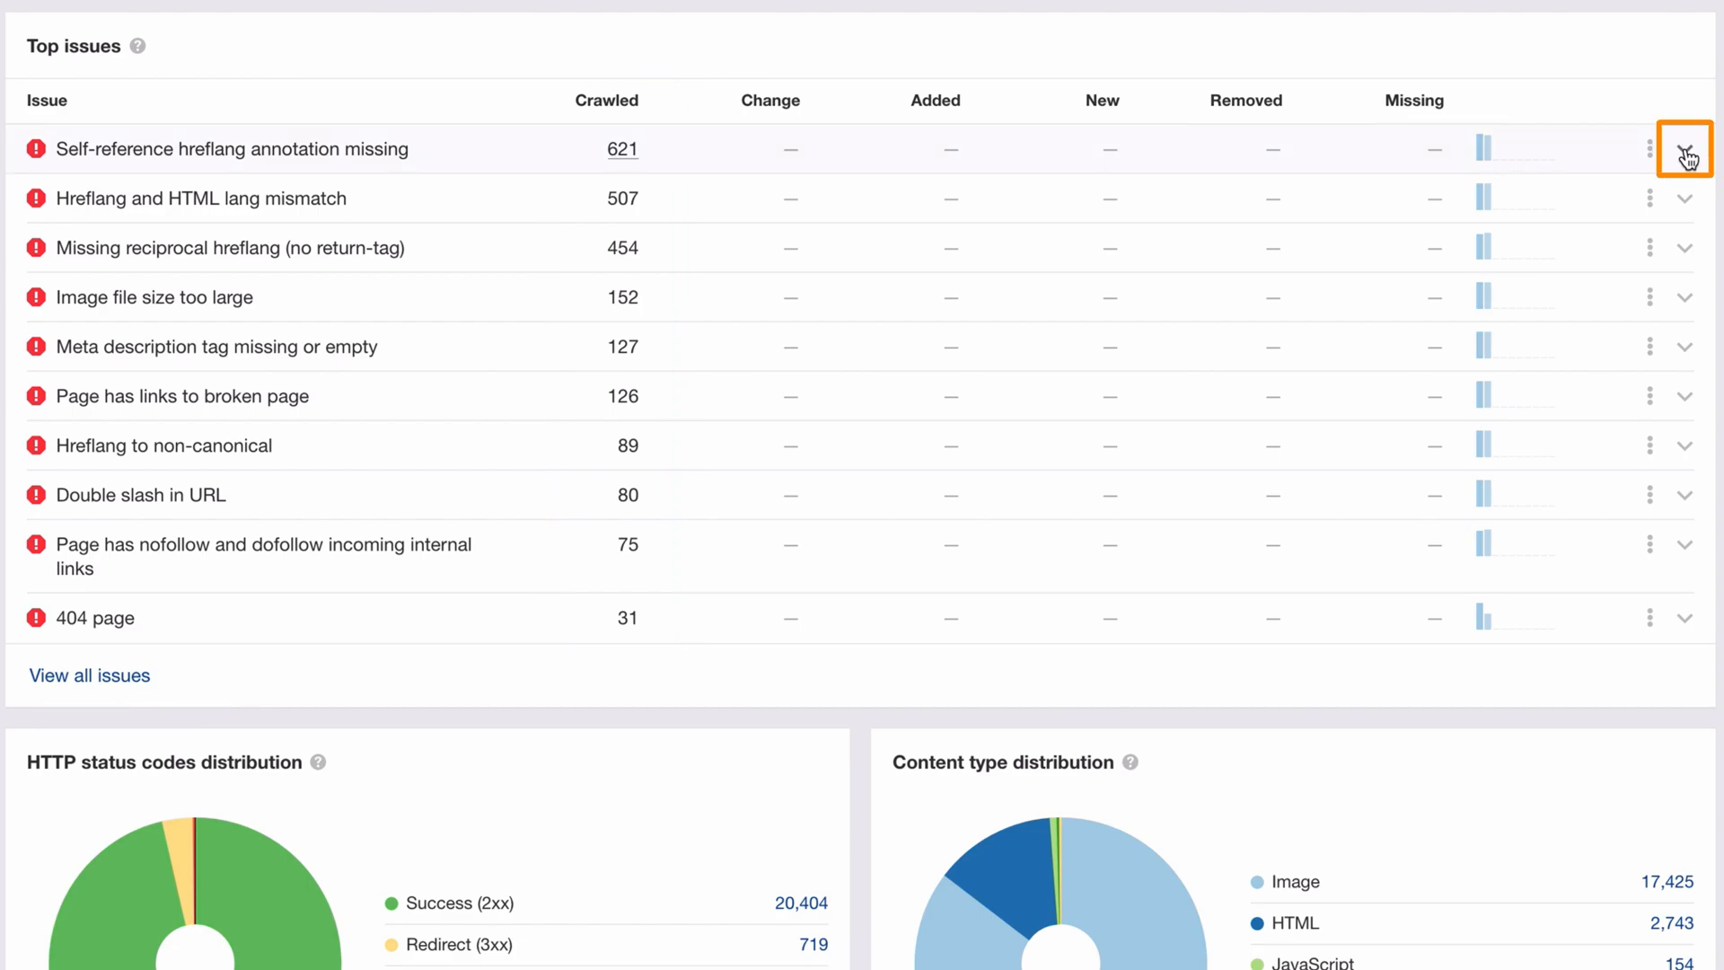
click(1683, 149)
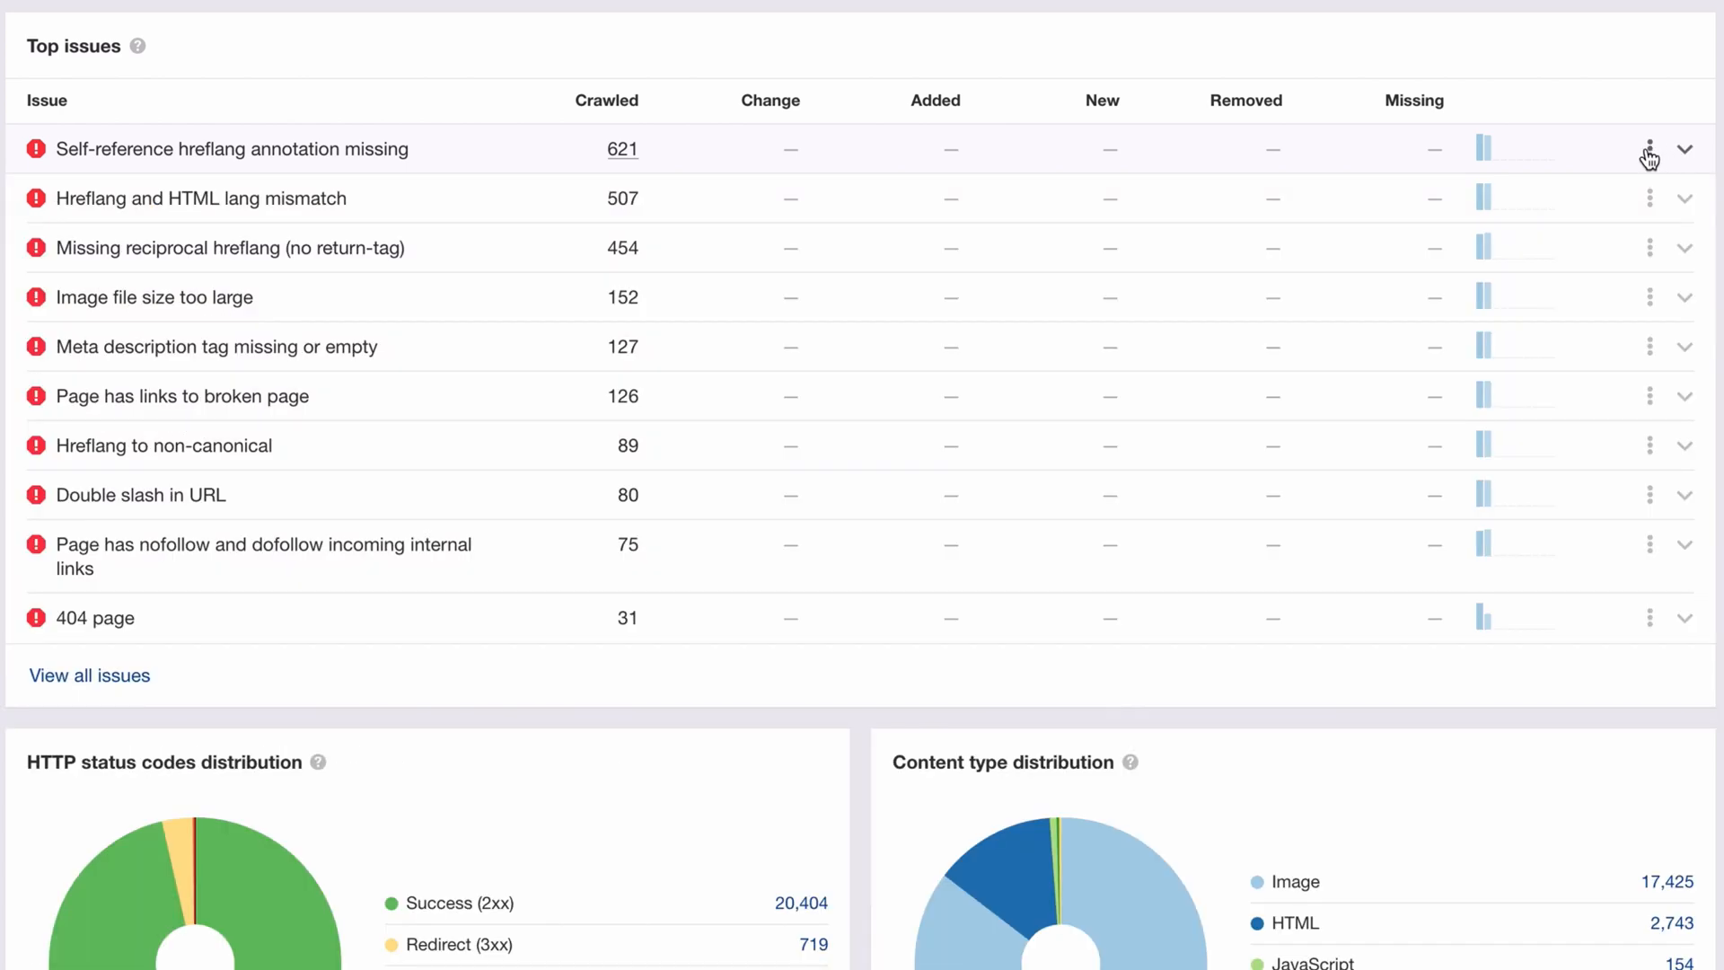
click(232, 149)
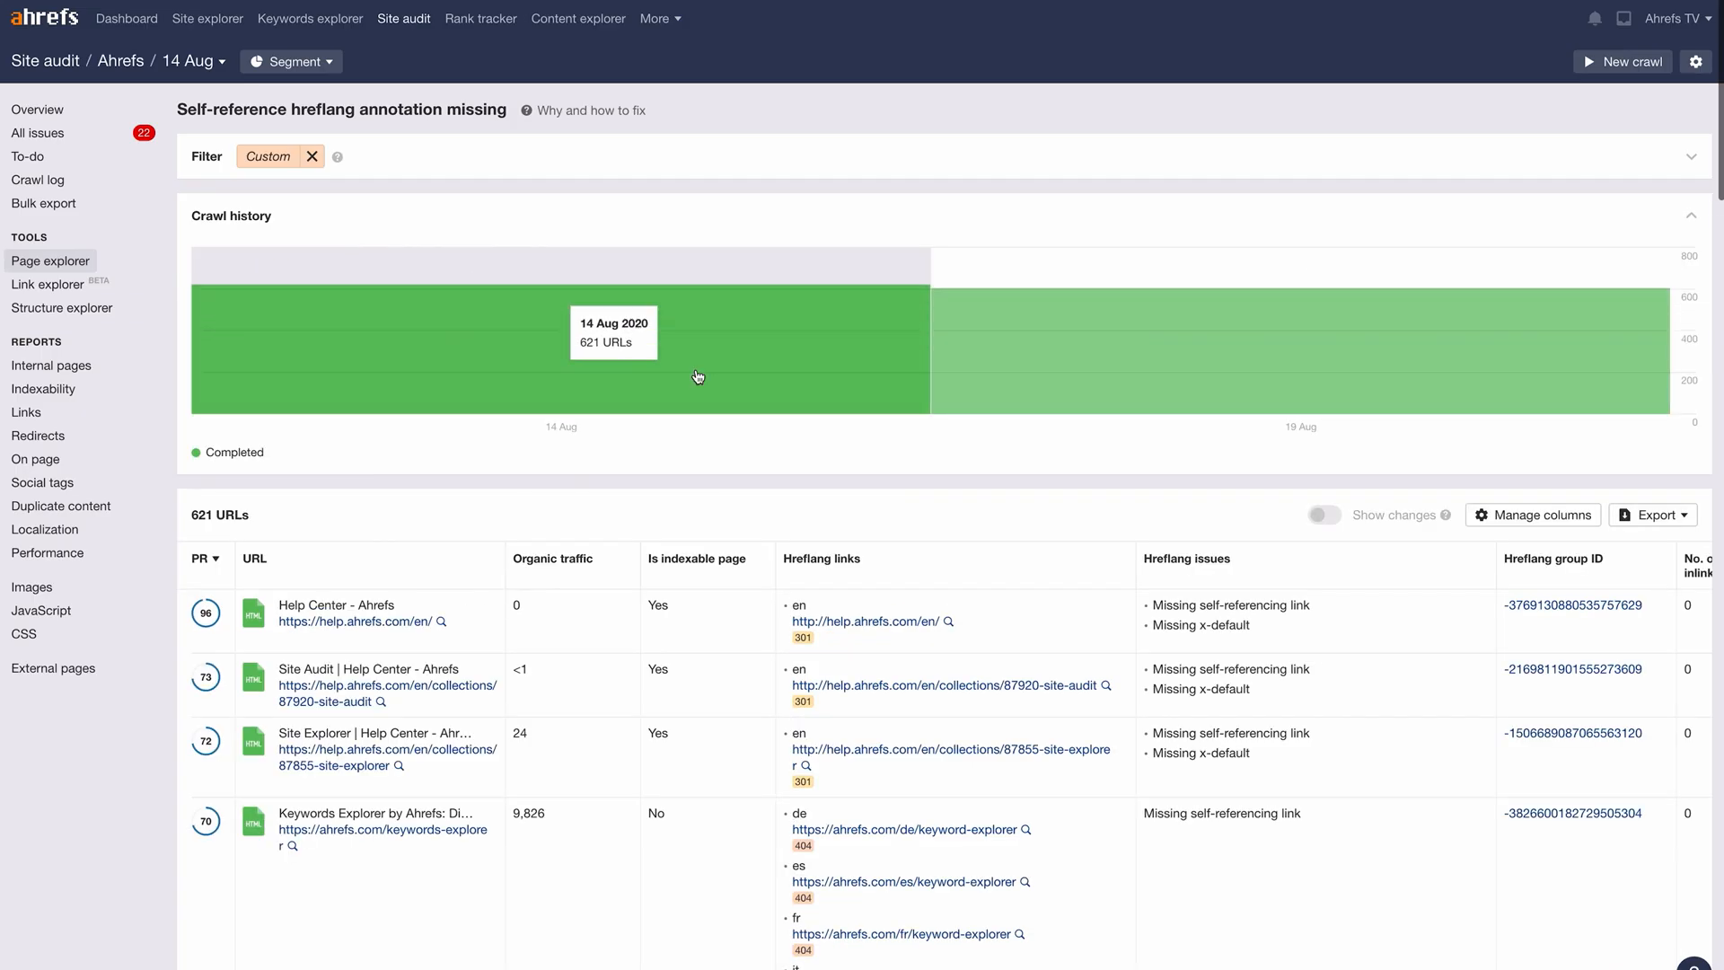
Scroll the 19 Aug audit overview down to the Top issues table's Added and New columns
scroll(down, 3)
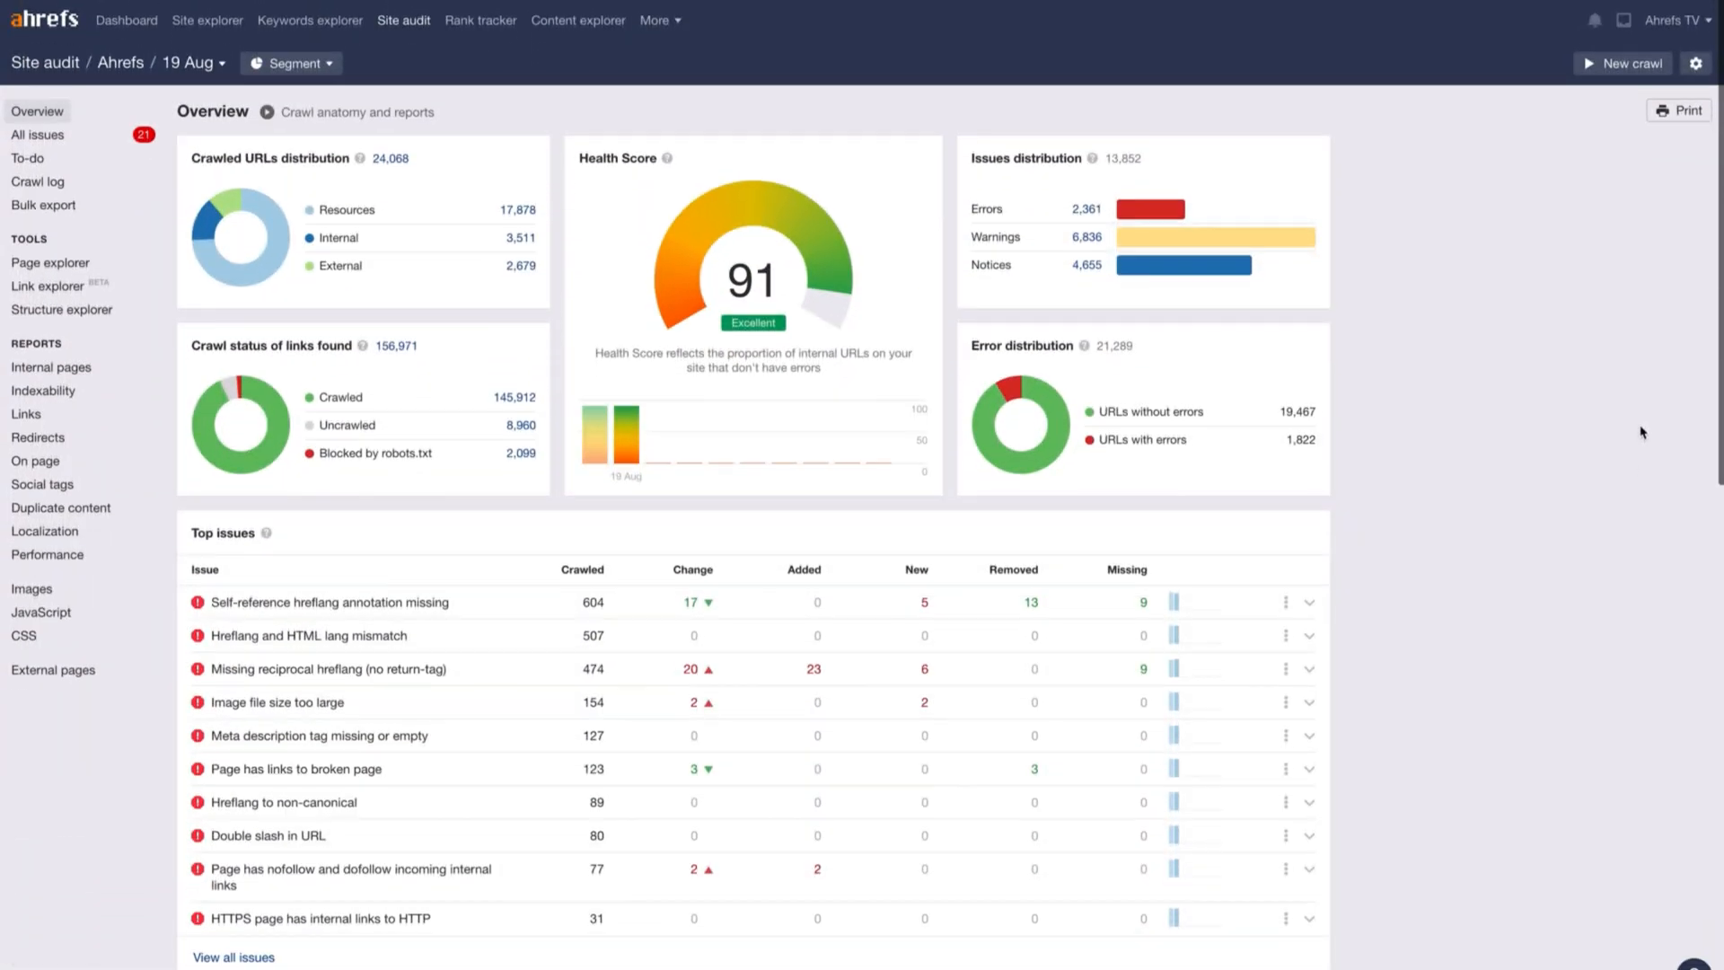
scroll(down, 3)
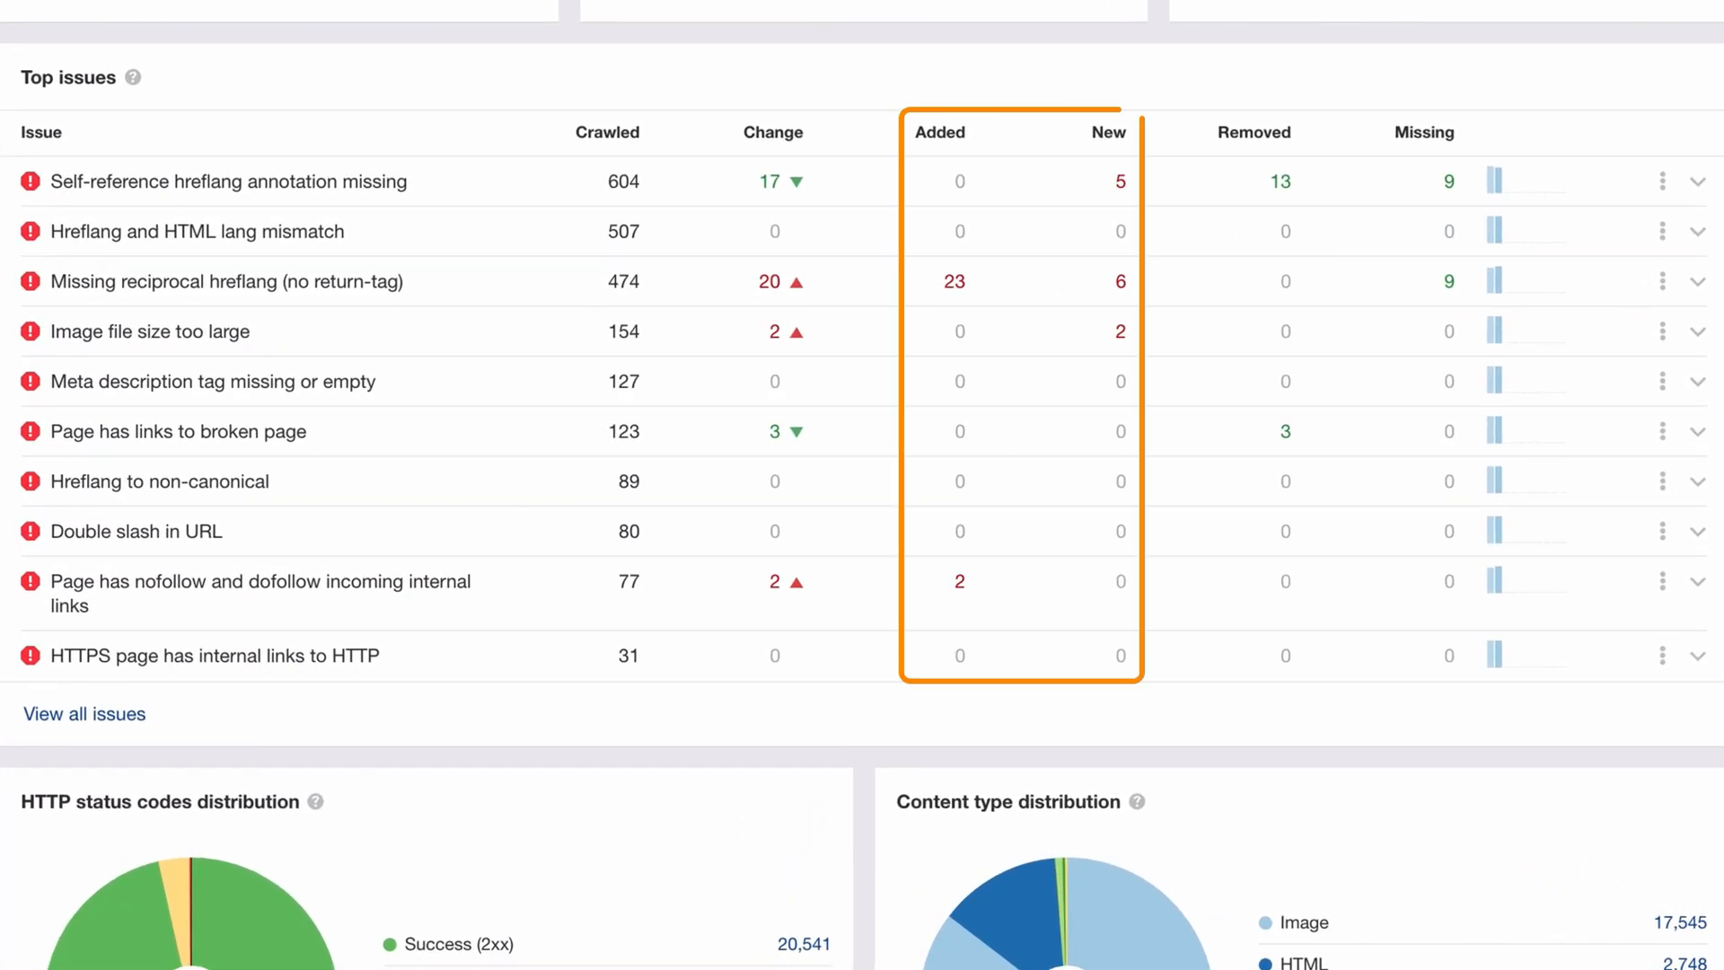